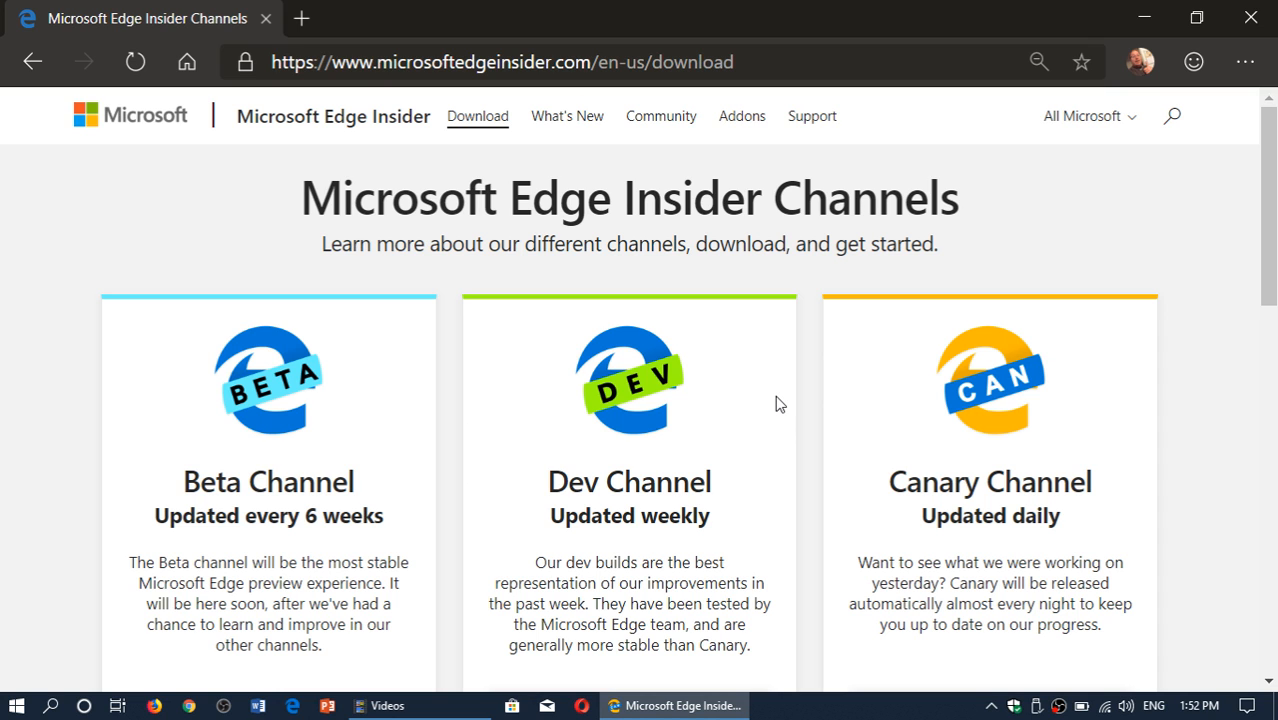
{"action": "scroll", "scroll_direction": "down", "scroll_amount": 3}
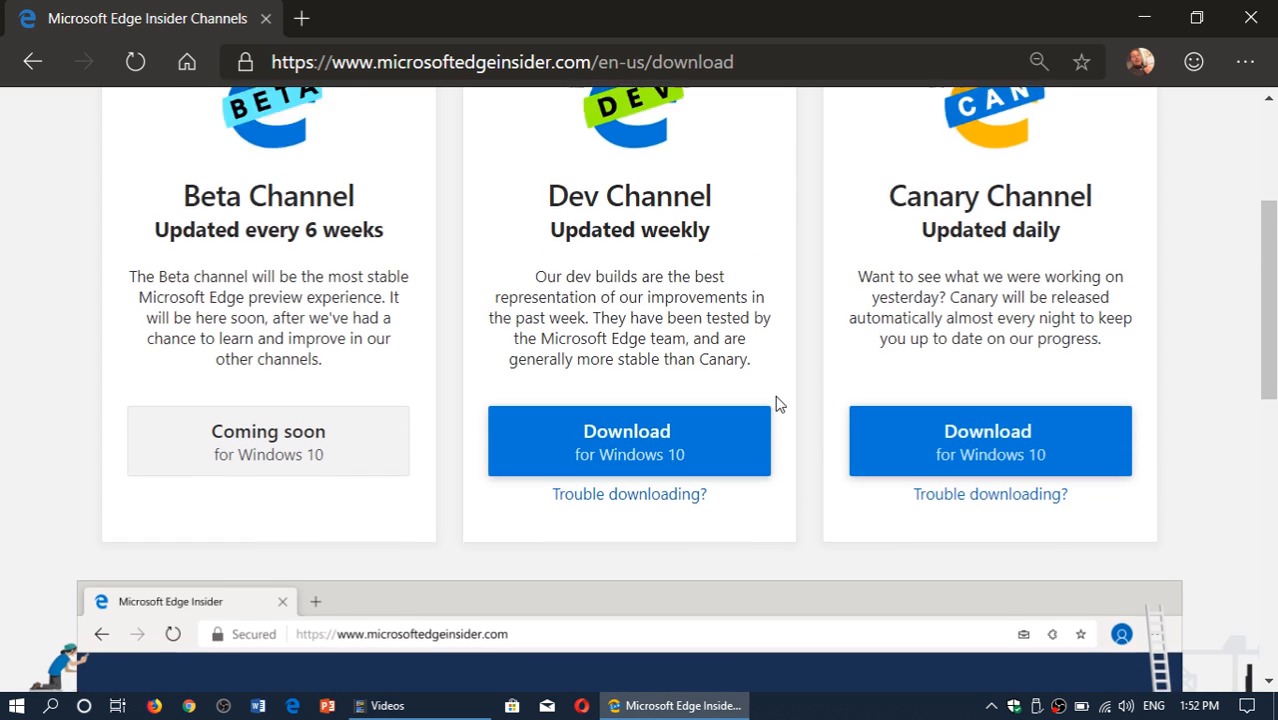
{"action": "scroll", "scroll_direction": "down", "scroll_amount": 3}
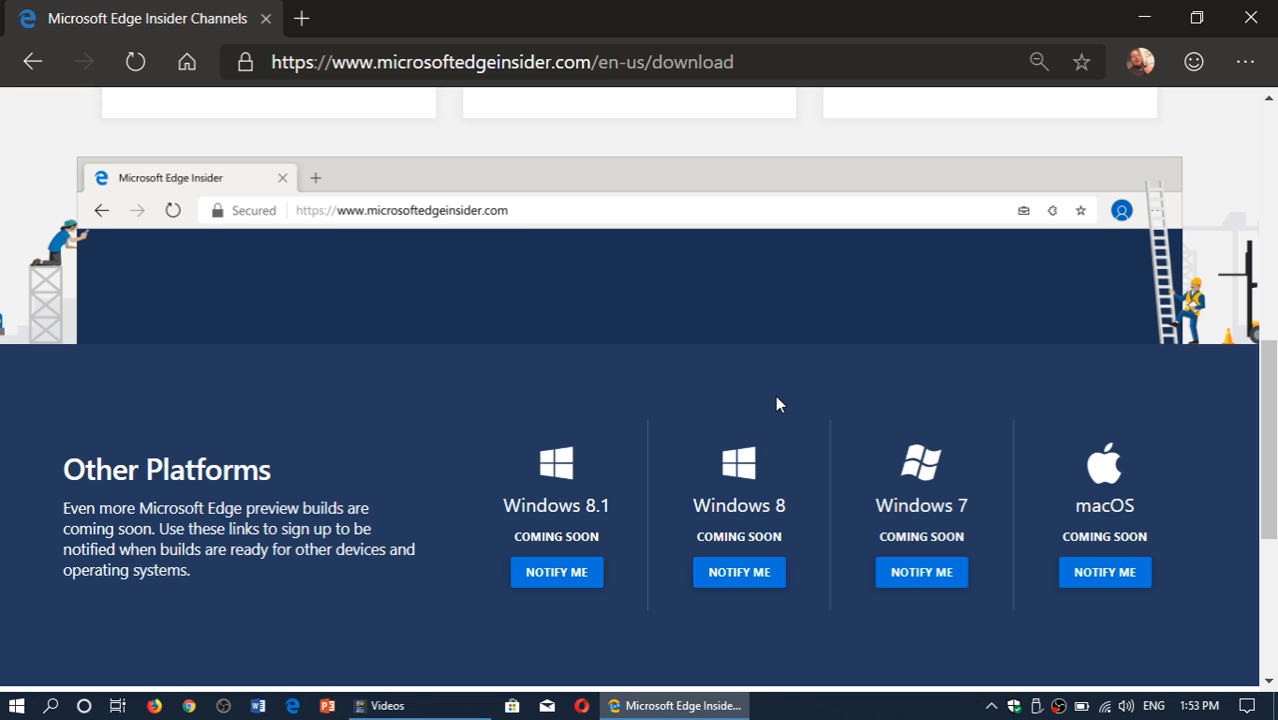
{"action": "scroll", "scroll_direction": "up", "scroll_amount": 3}
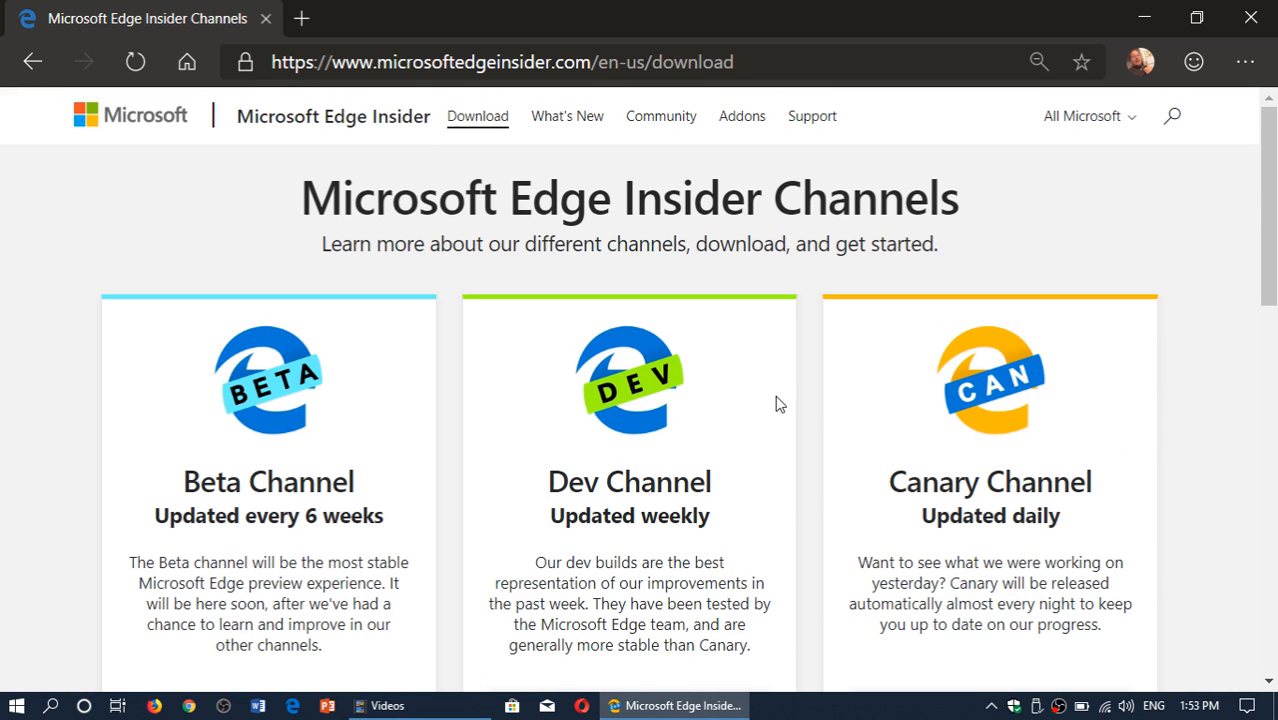
{"action": "scroll", "scroll_direction": "down", "scroll_amount": 3}
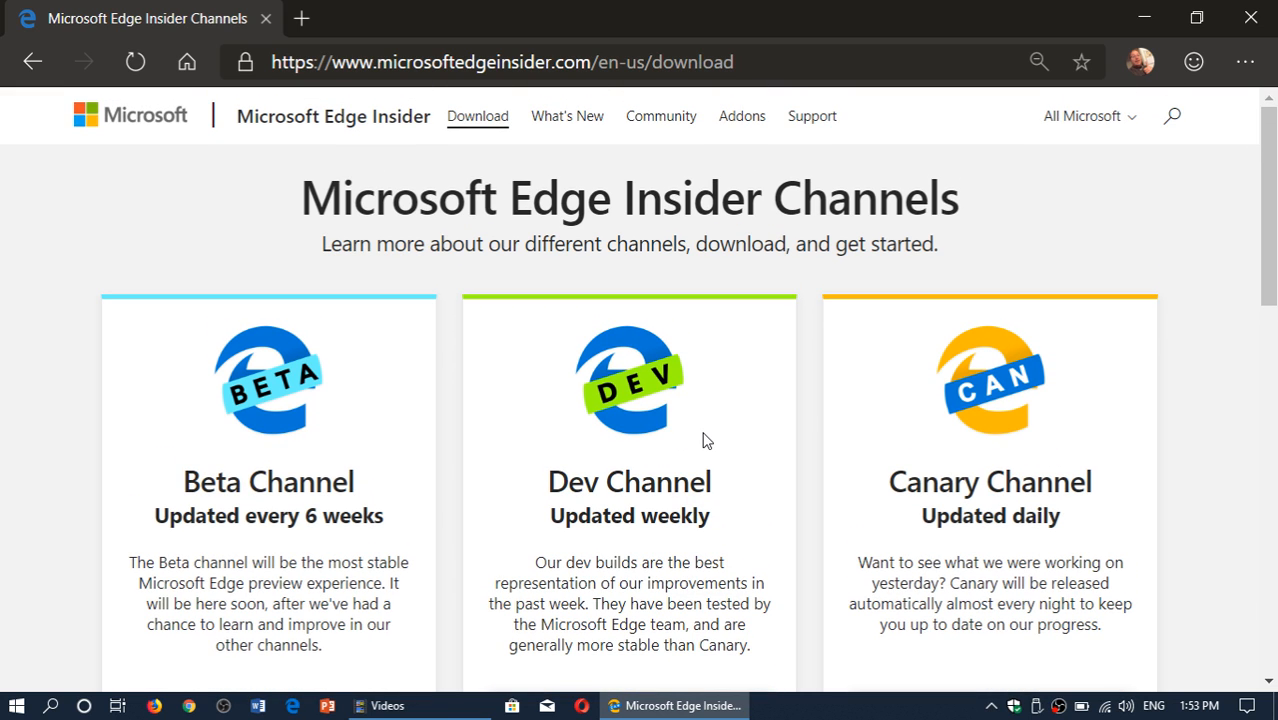
{"action": "mouse_move", "coordinate": [705, 435]}
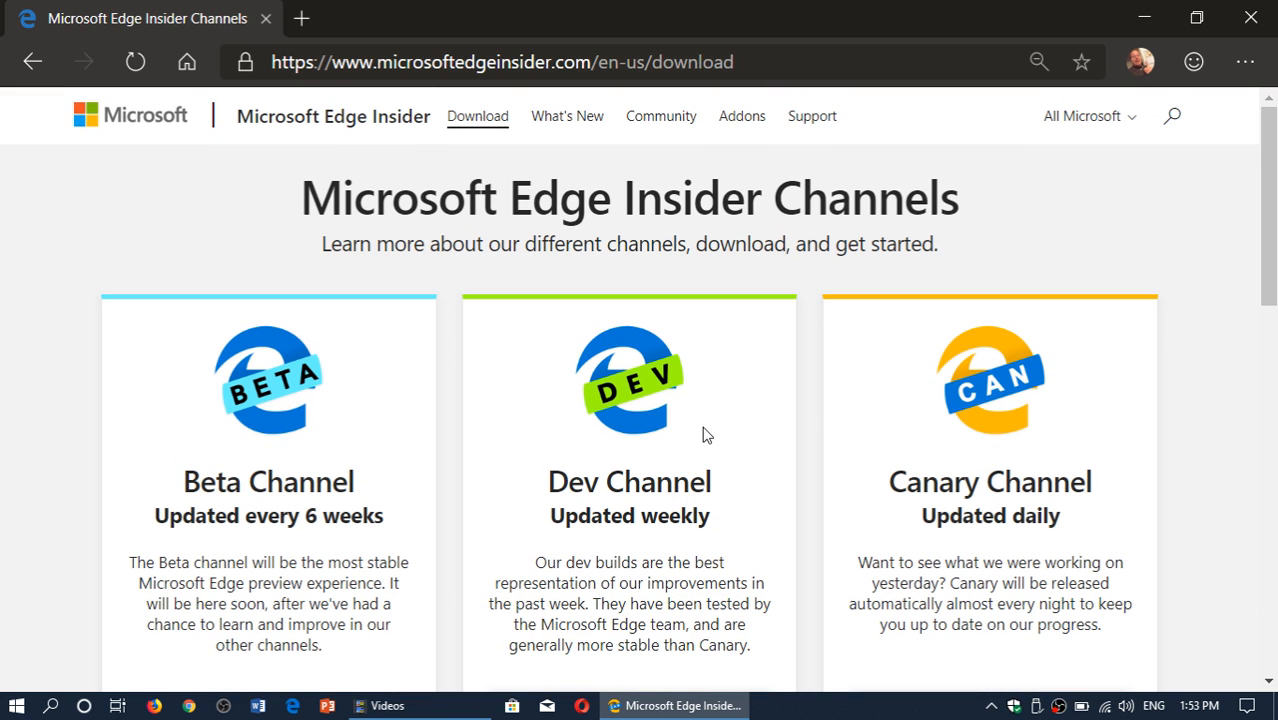